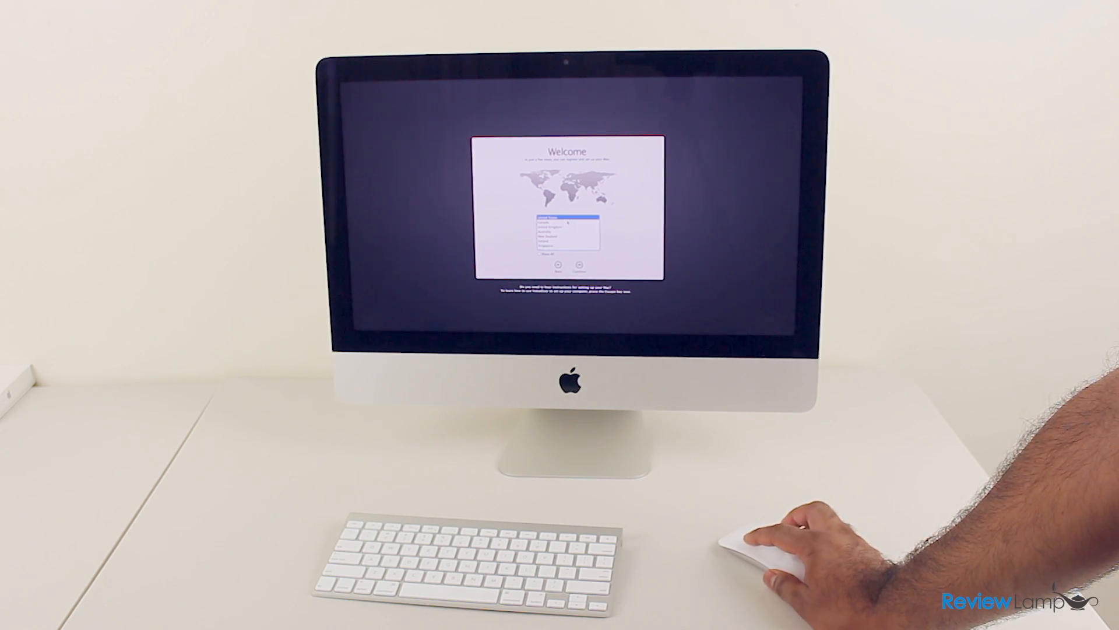
# Confirm the country on the Welcome screen and join the chosen Wi-Fi network.
pyautogui.click(581, 268)
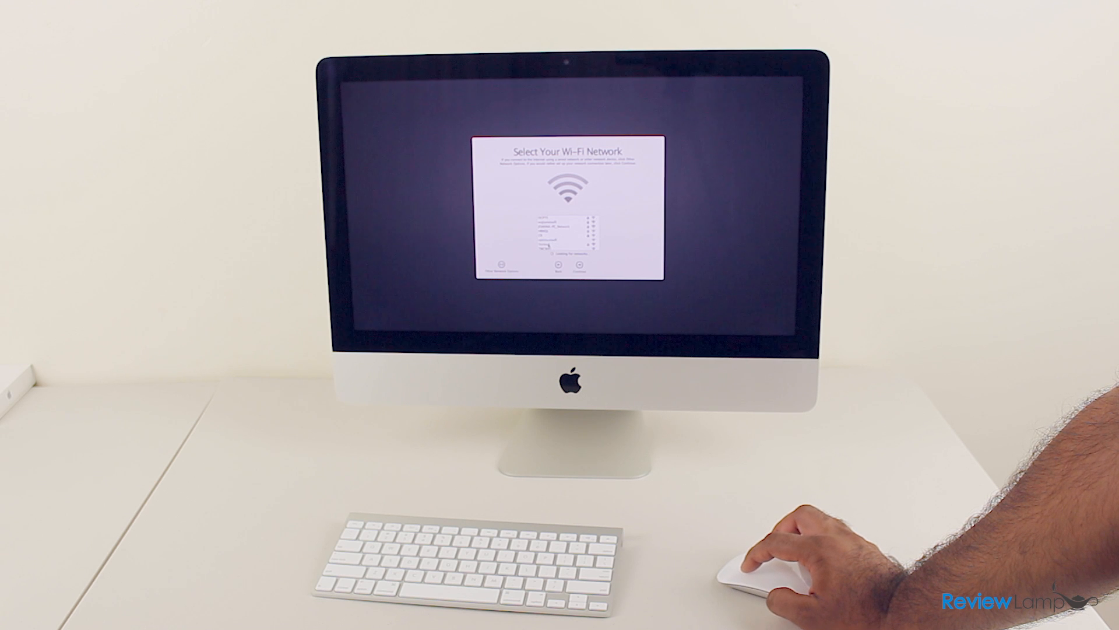
pyautogui.click(564, 242)
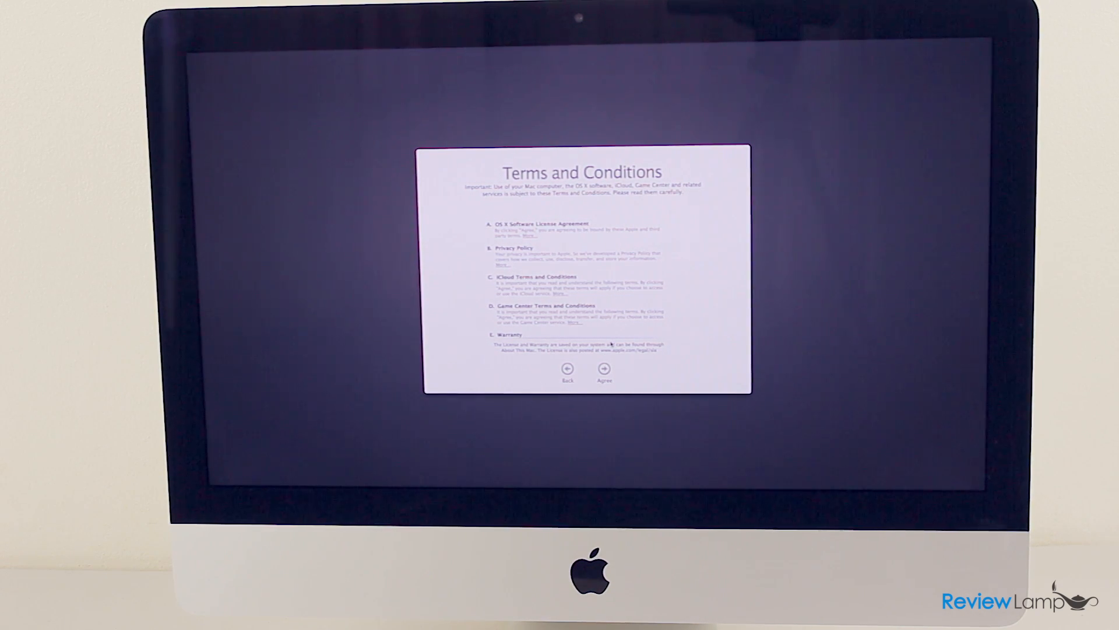
# Agree to the Terms and Conditions and confirm agreement in the sheet.
pyautogui.click(604, 369)
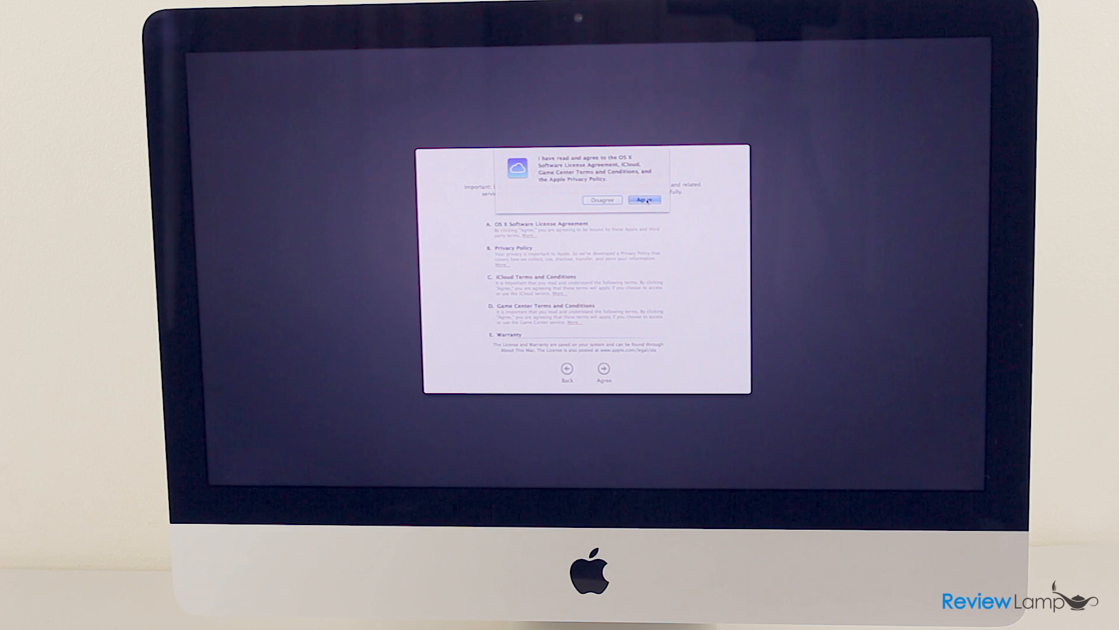
pyautogui.click(643, 200)
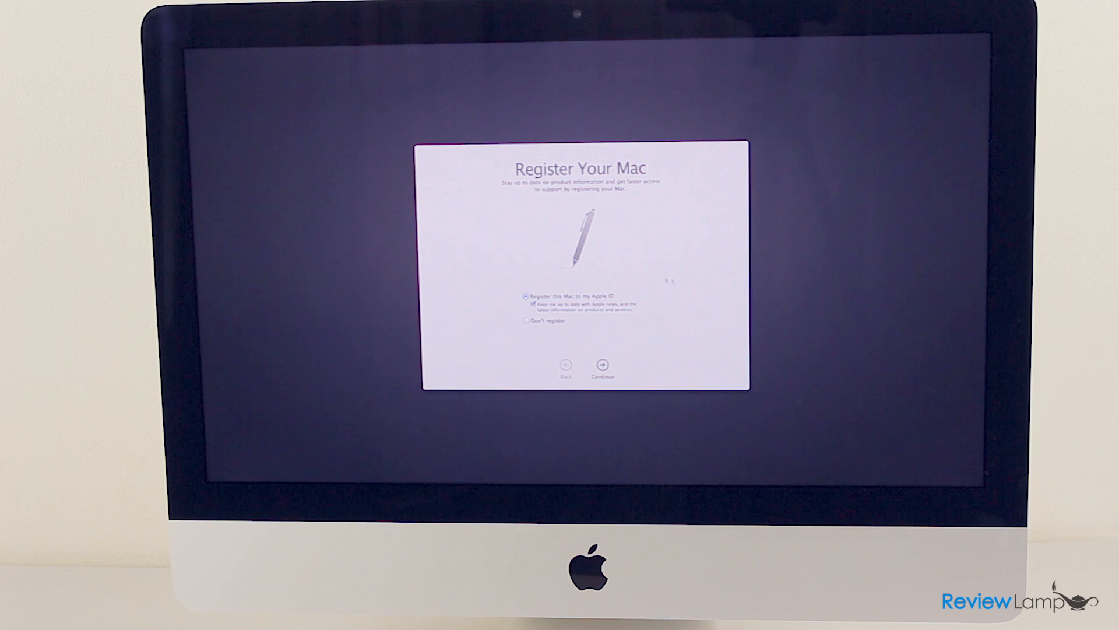
pyautogui.moveTo(669, 281)
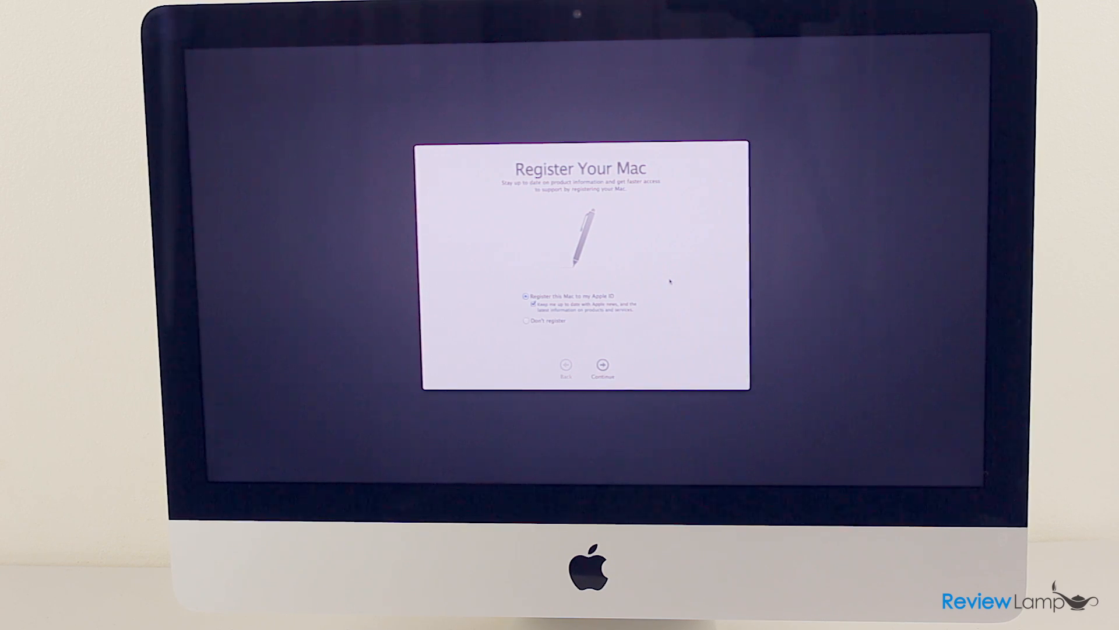
# Continue with 'Register this Mac to my Apple ID' selected.
pyautogui.click(602, 365)
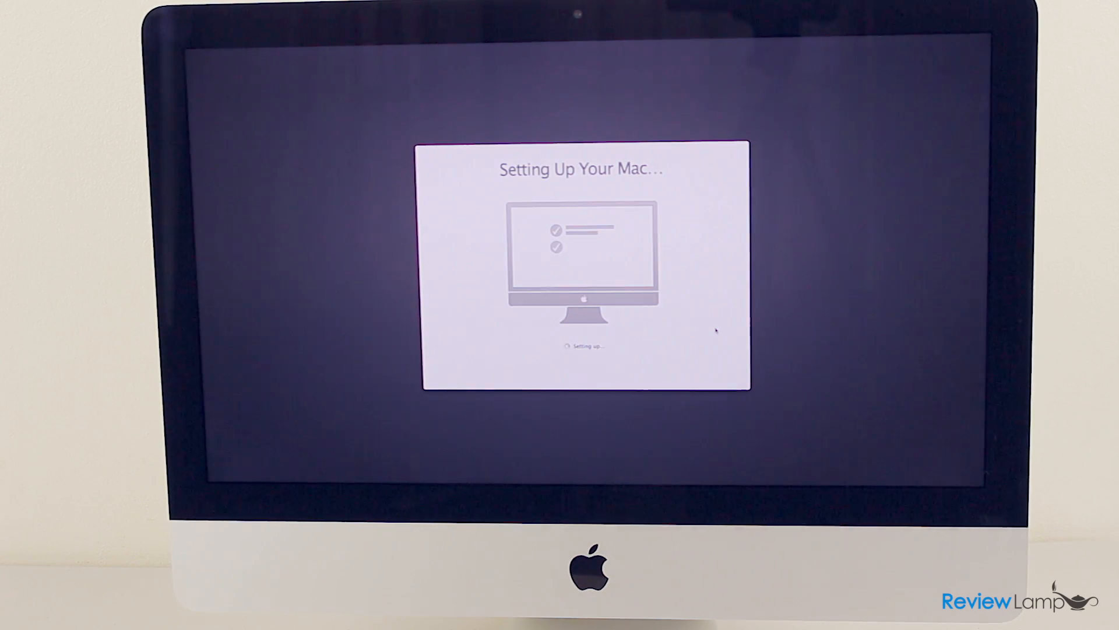